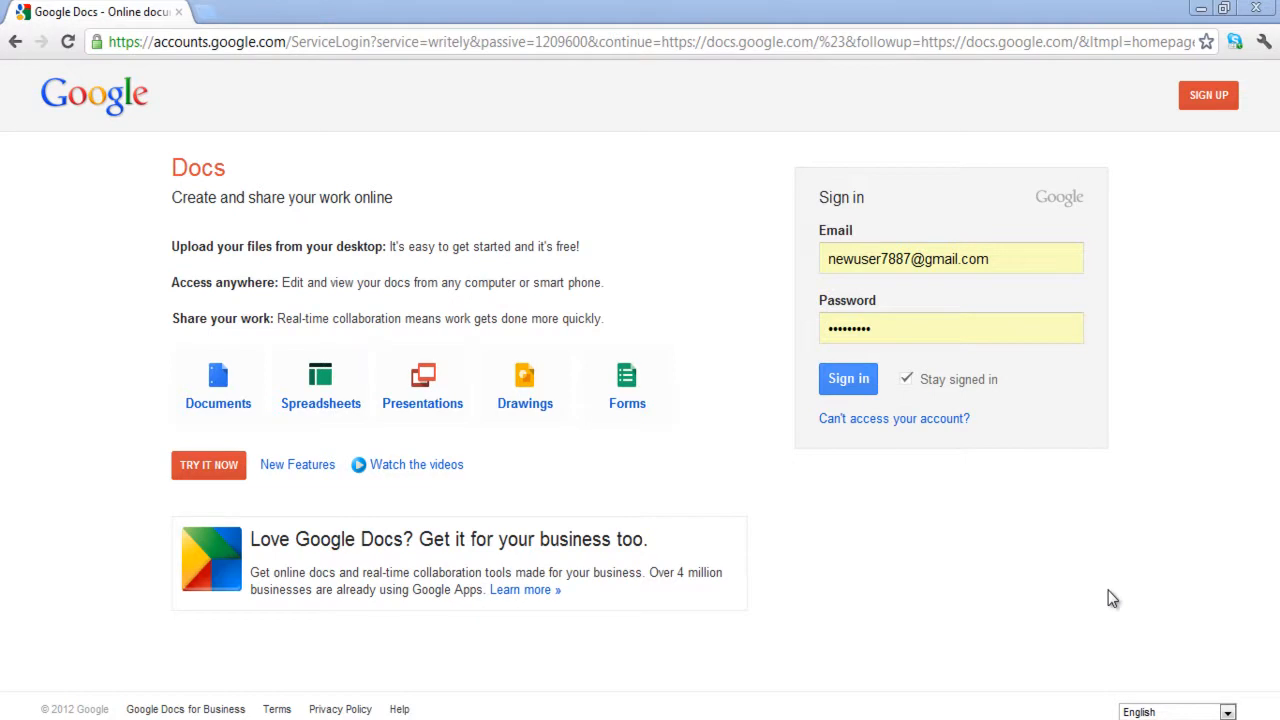
- Sign in to the Google account to reach the Docs home list
{"action": "left_click", "coordinate": [848, 378]}
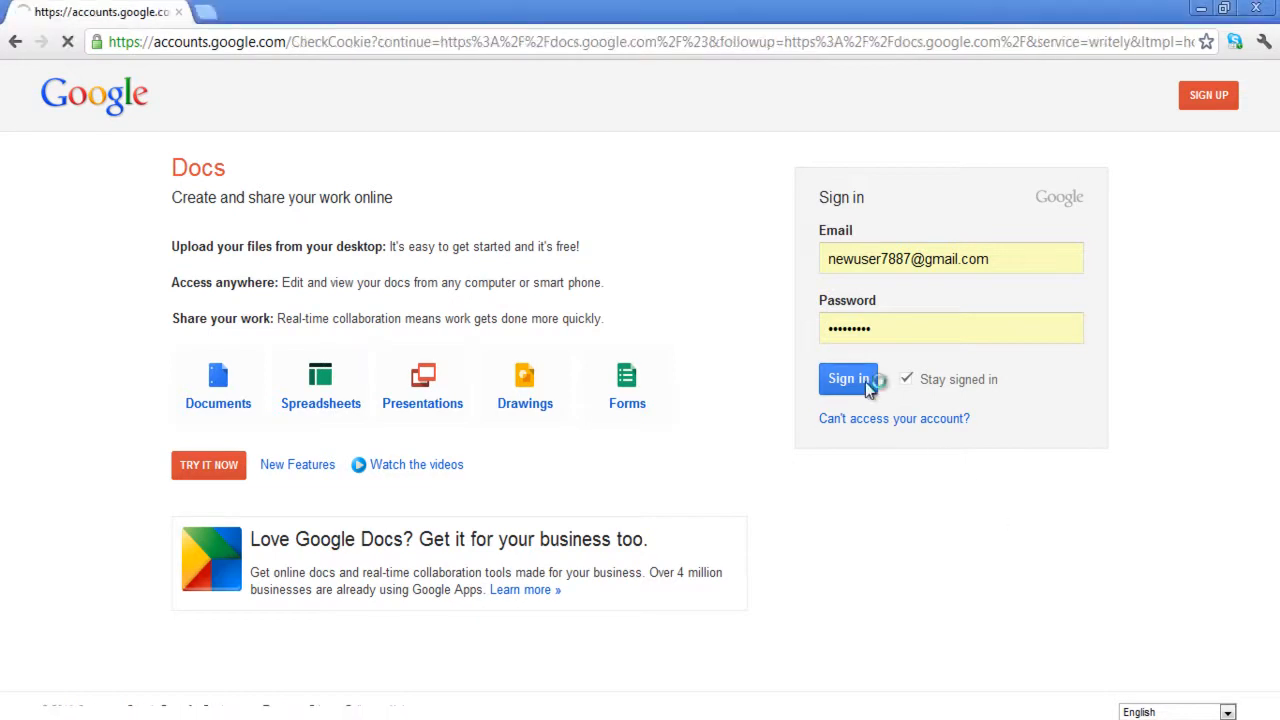
{"action": "left_click", "coordinate": [848, 378]}
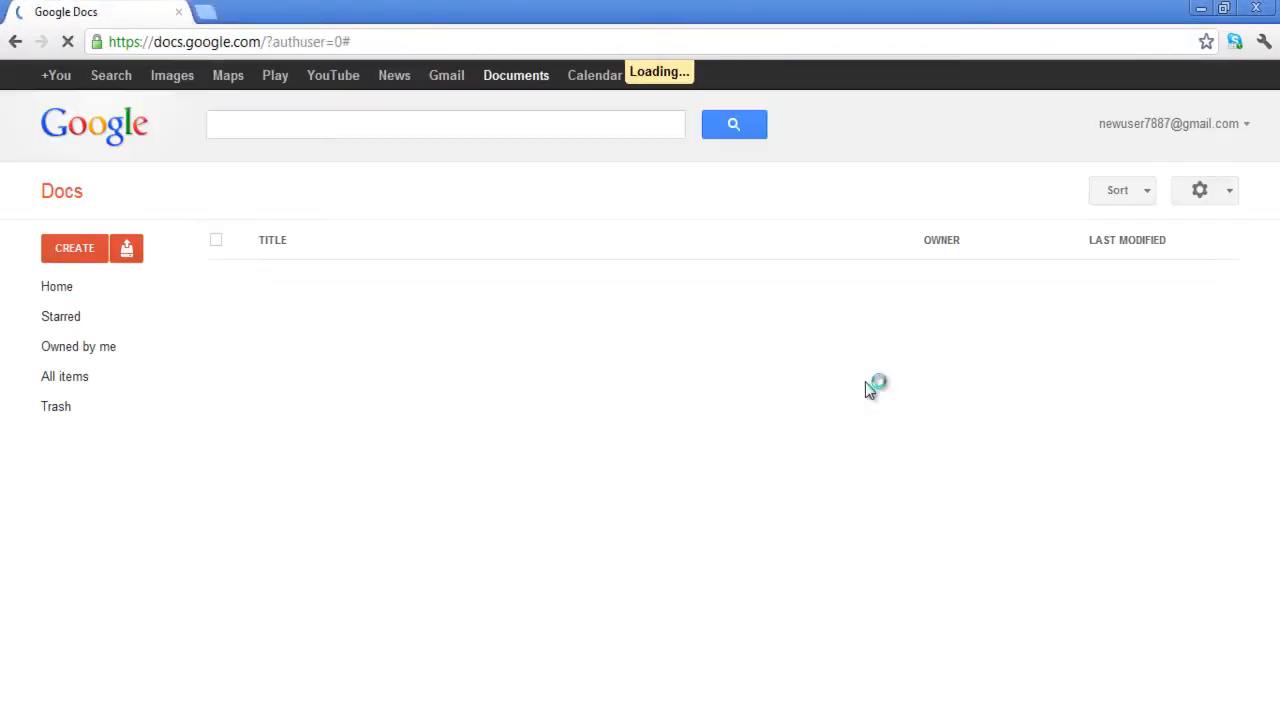
- Start an upload of files from the computer via Upload > Files..
{"action": "left_click", "coordinate": [56, 286]}
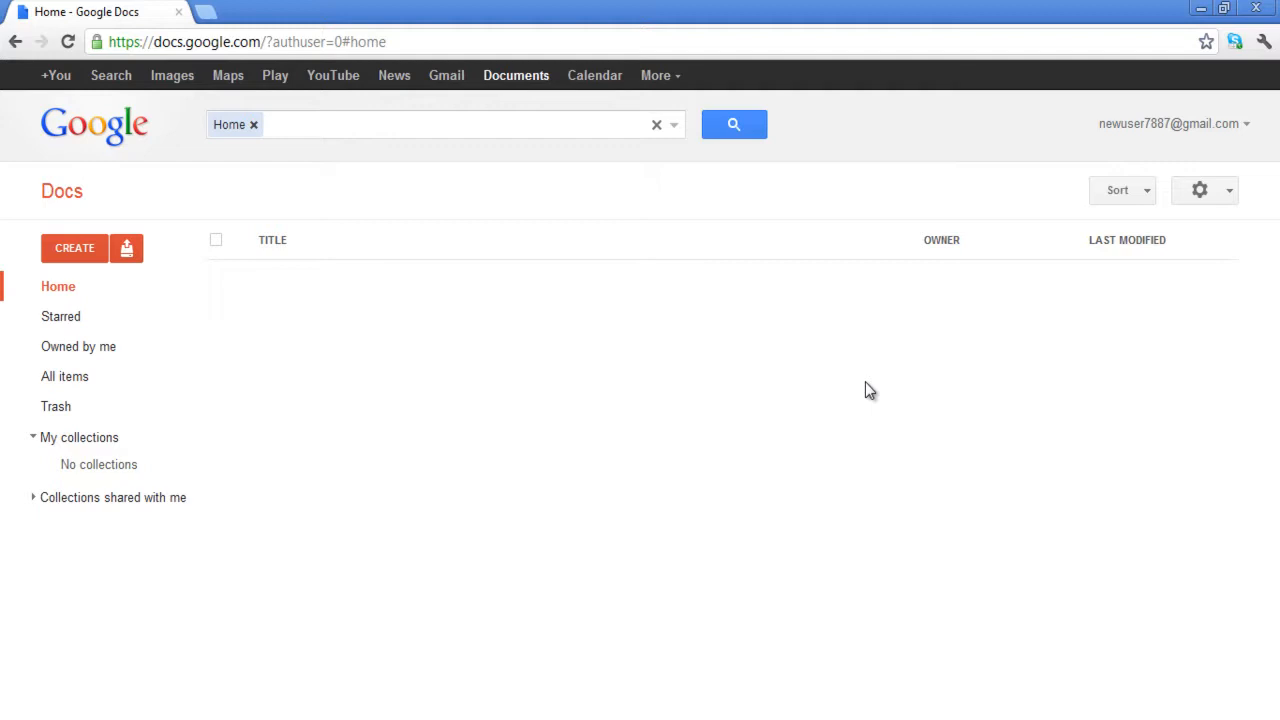
{"action": "left_click", "coordinate": [128, 248]}
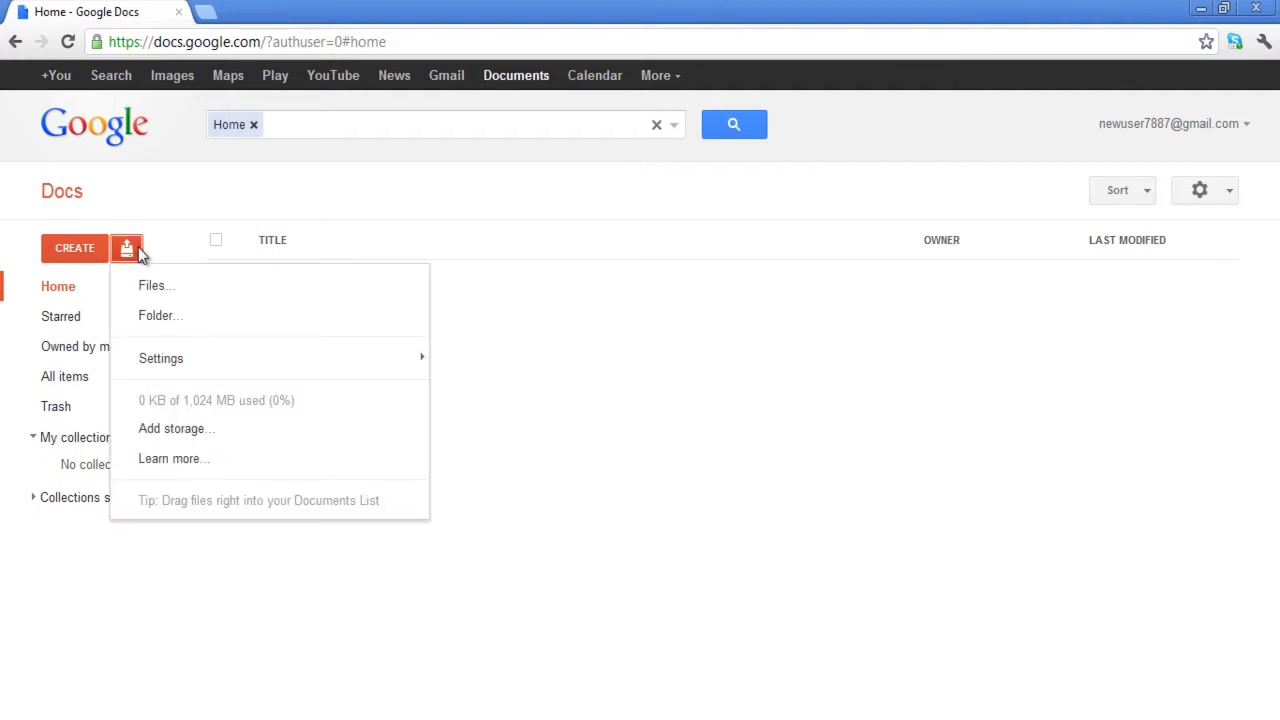
{"action": "mouse_move", "coordinate": [144, 268]}
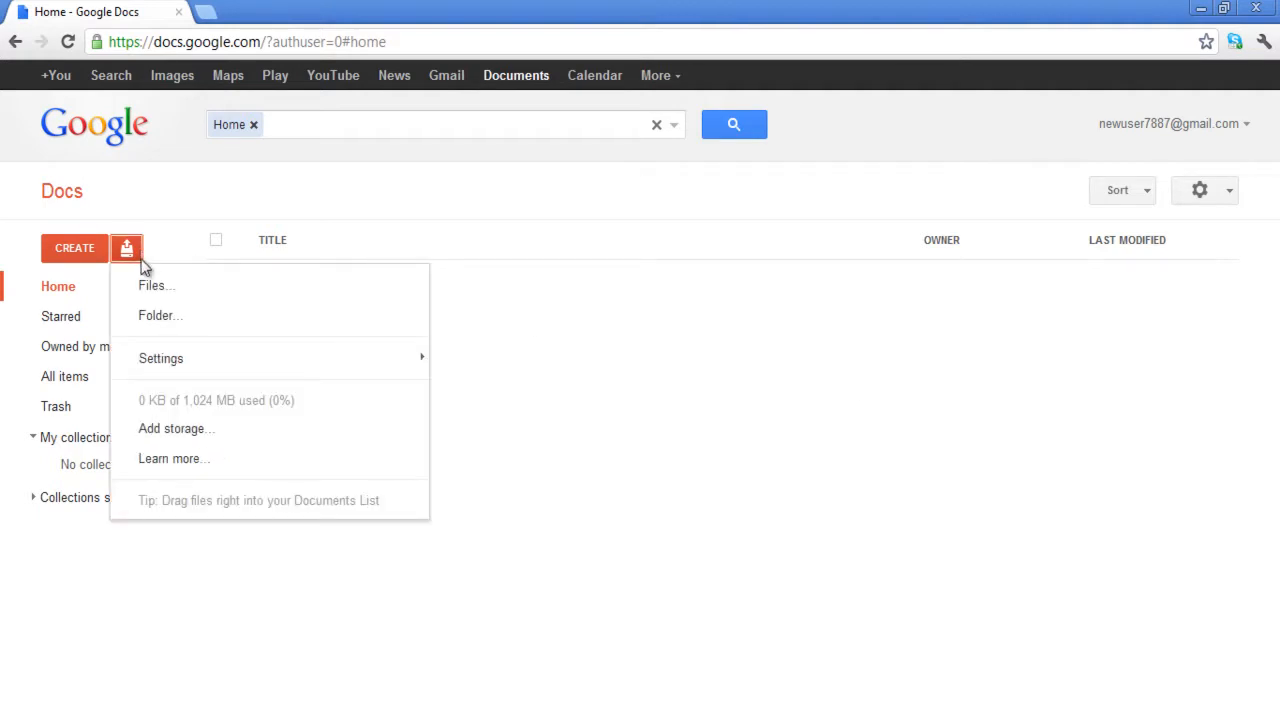
{"action": "left_click", "coordinate": [156, 286]}
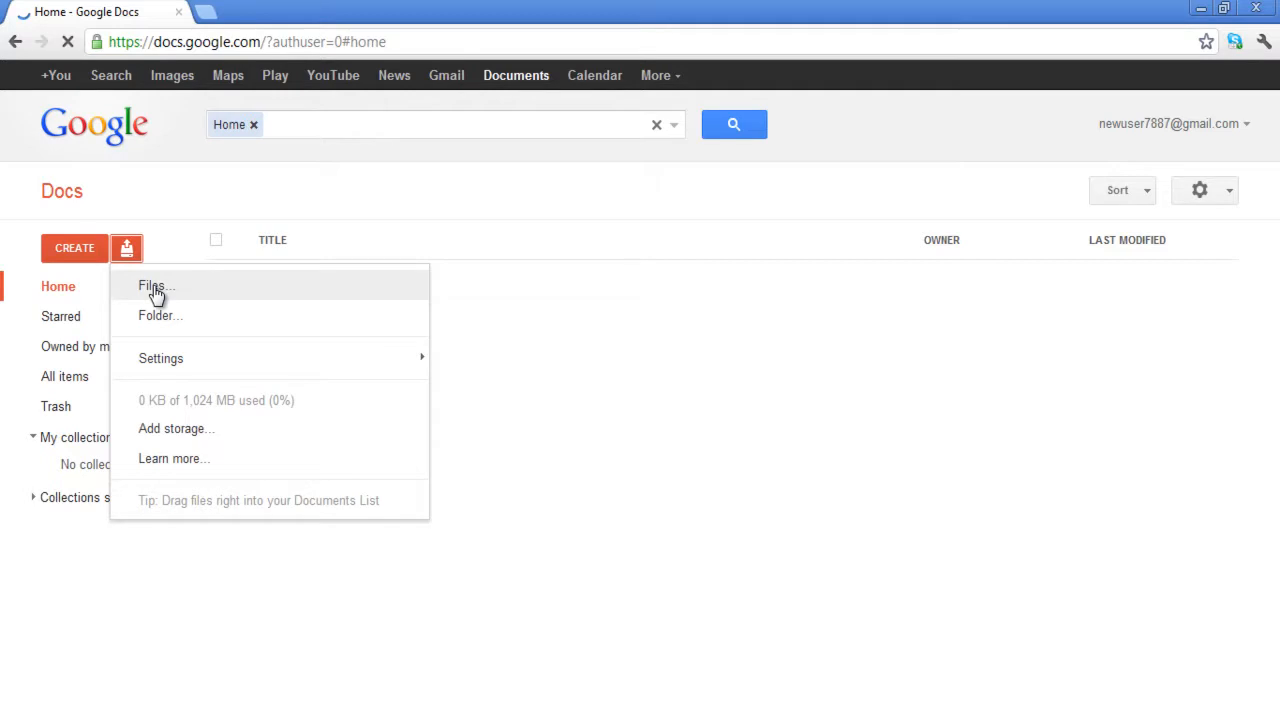
{"action": "left_click", "coordinate": [152, 288]}
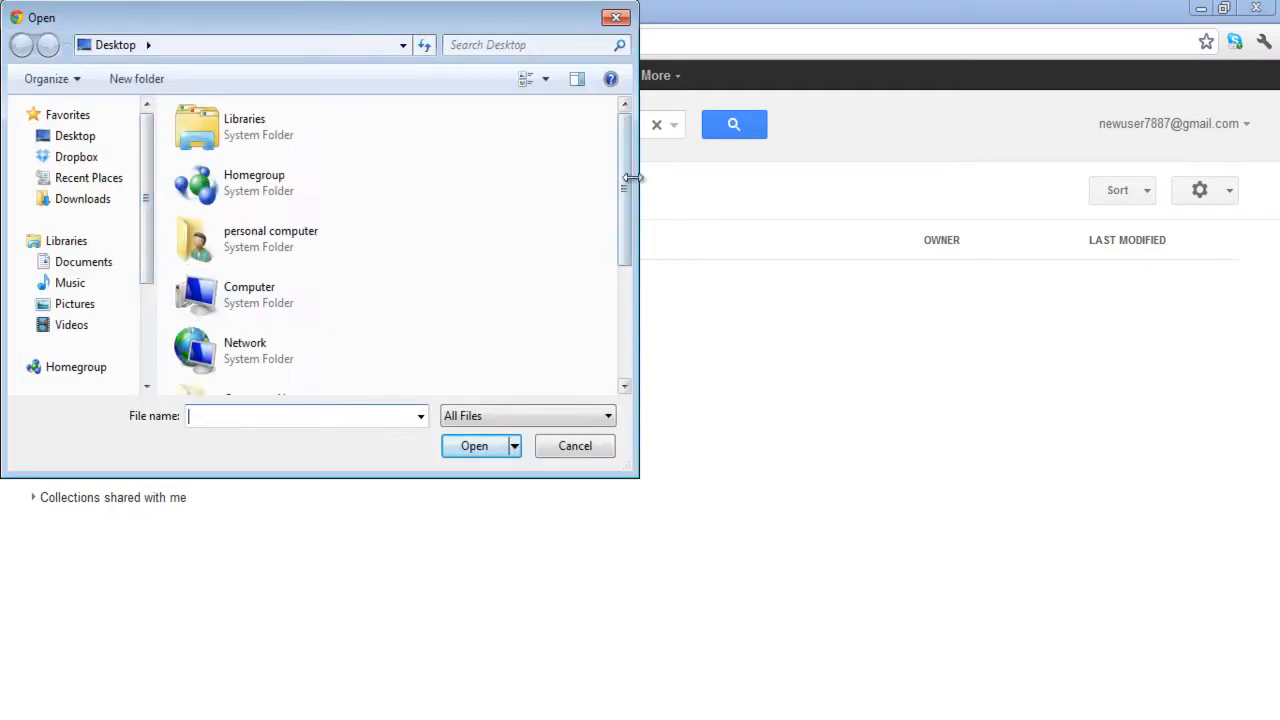
- Select Bicycle, Book1 and Why Euro Crisis Is On a Drag and confirm Open
{"action": "left_click", "coordinate": [290, 256]}
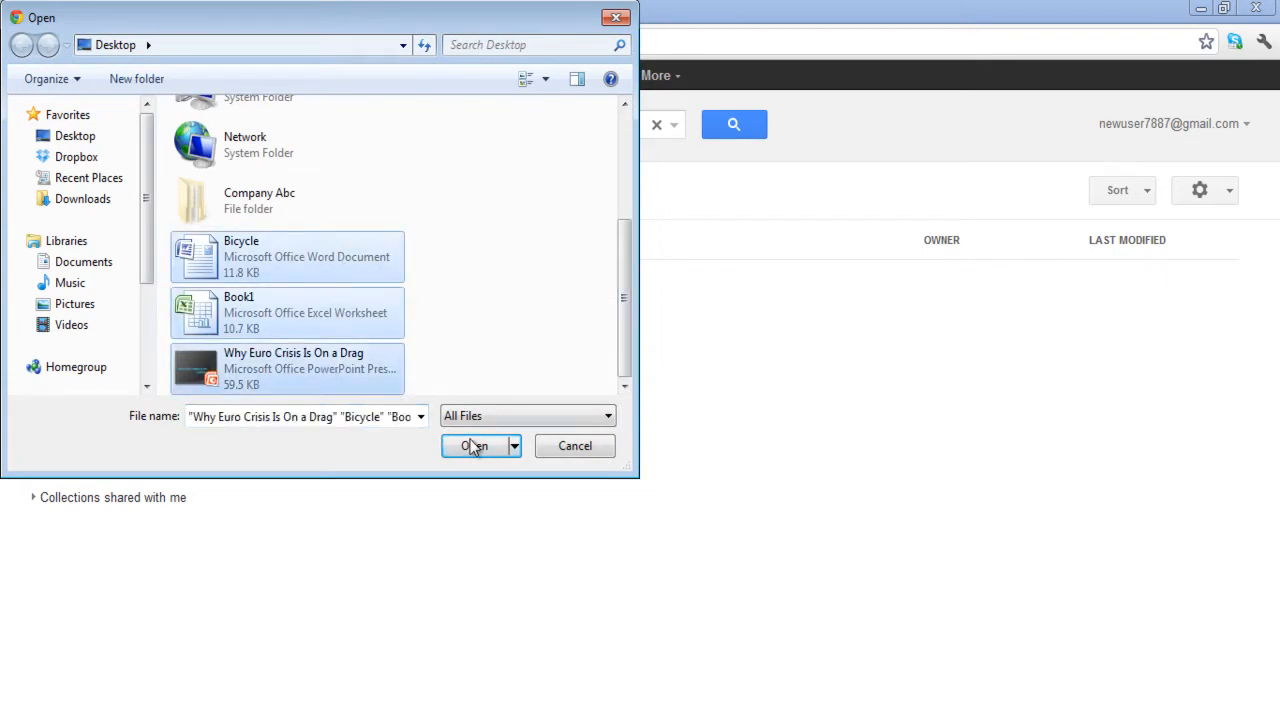
{"action": "left_click", "coordinate": [476, 444]}
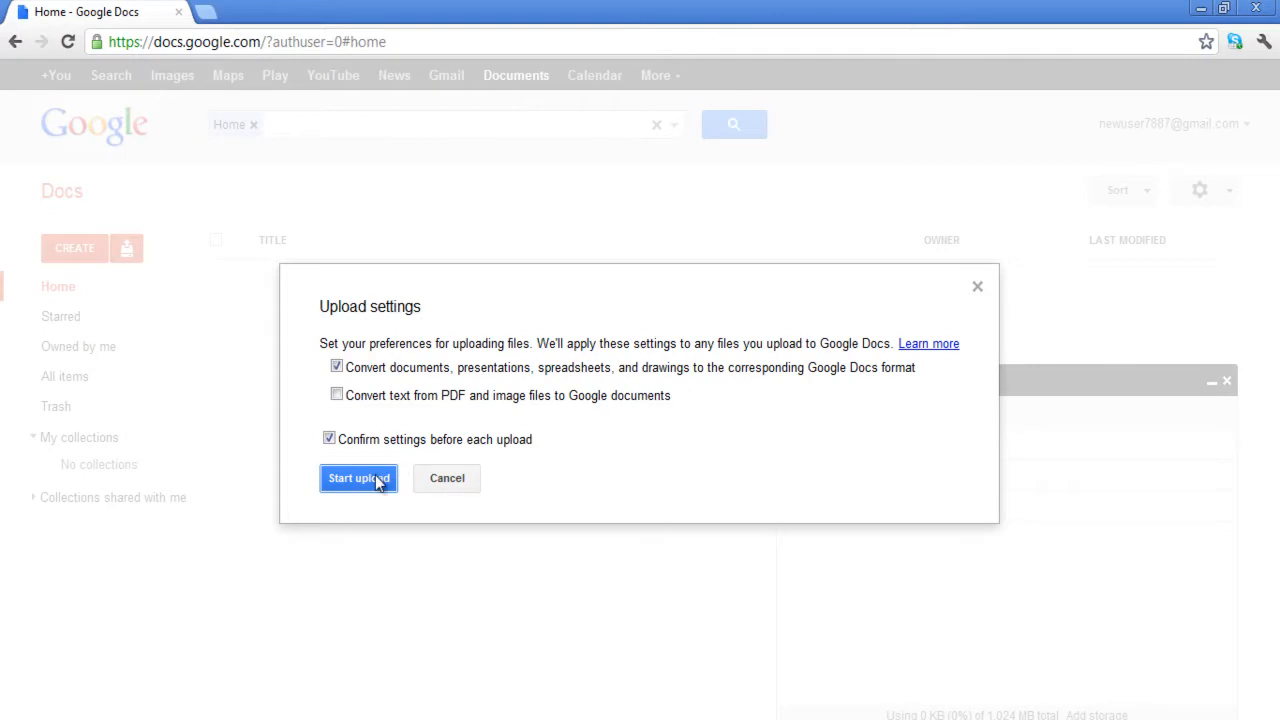
- Upload the three files with conversion to Google Docs formats kept on
{"action": "left_click", "coordinate": [358, 478]}
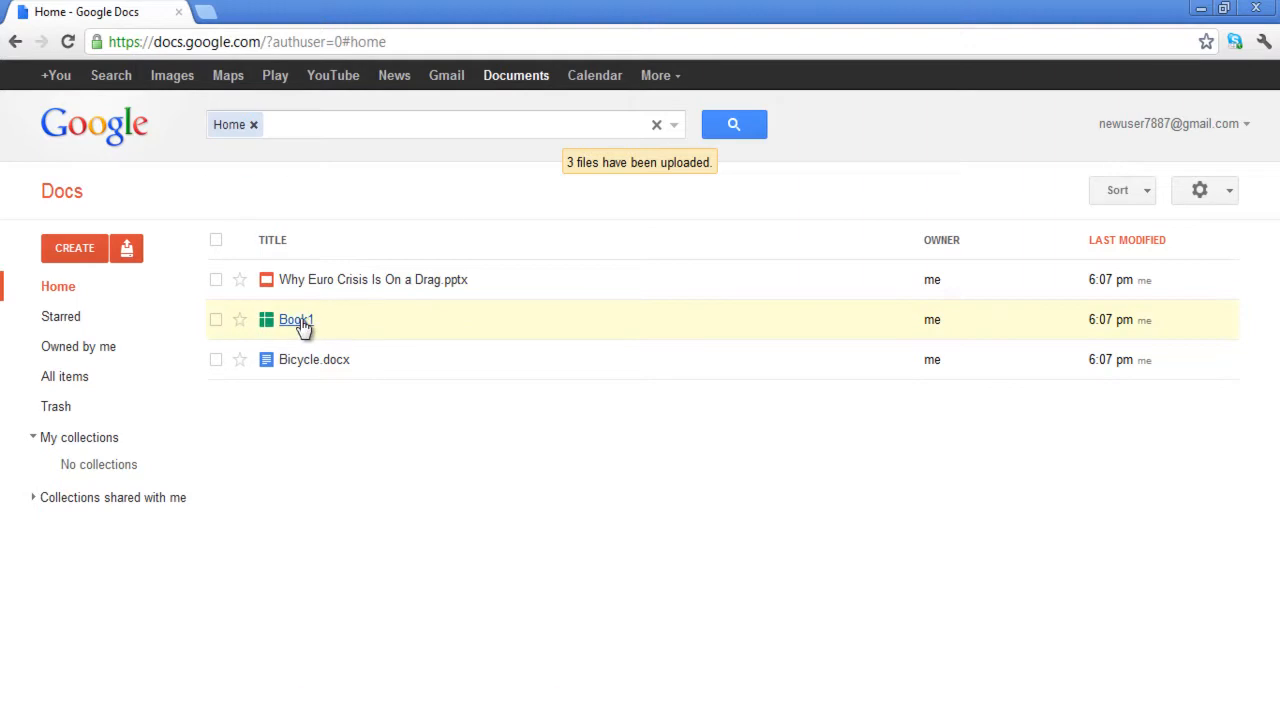
- Rename the Book1 spreadsheet to 'Cashflow Statement'
{"action": "right_click", "coordinate": [296, 320]}
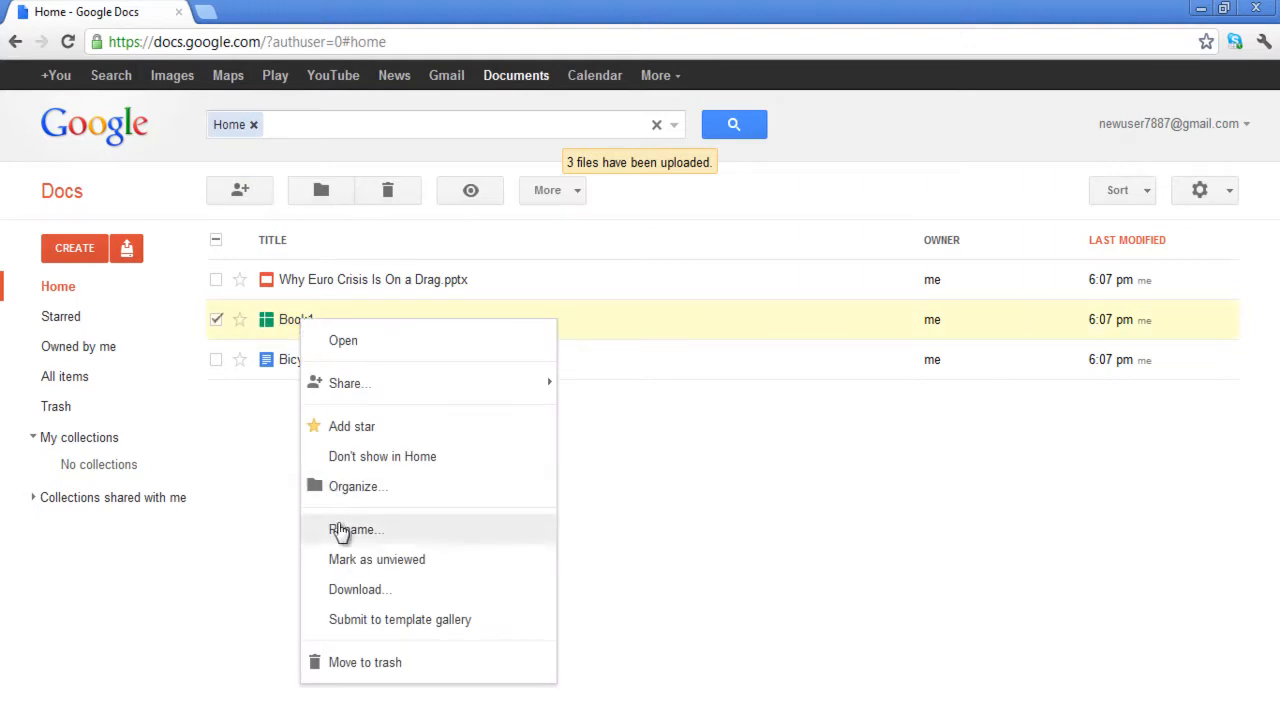
{"action": "left_click", "coordinate": [356, 528]}
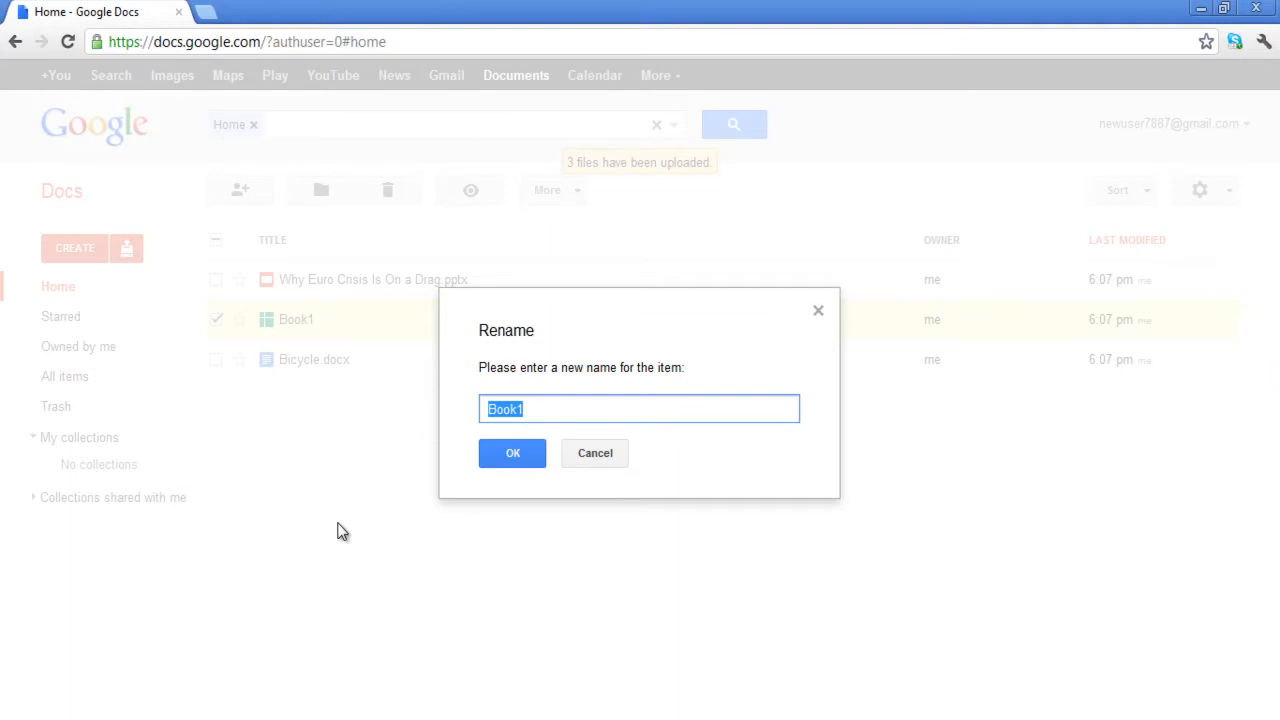
{"action": "type", "text": "Cashflow Statement"}
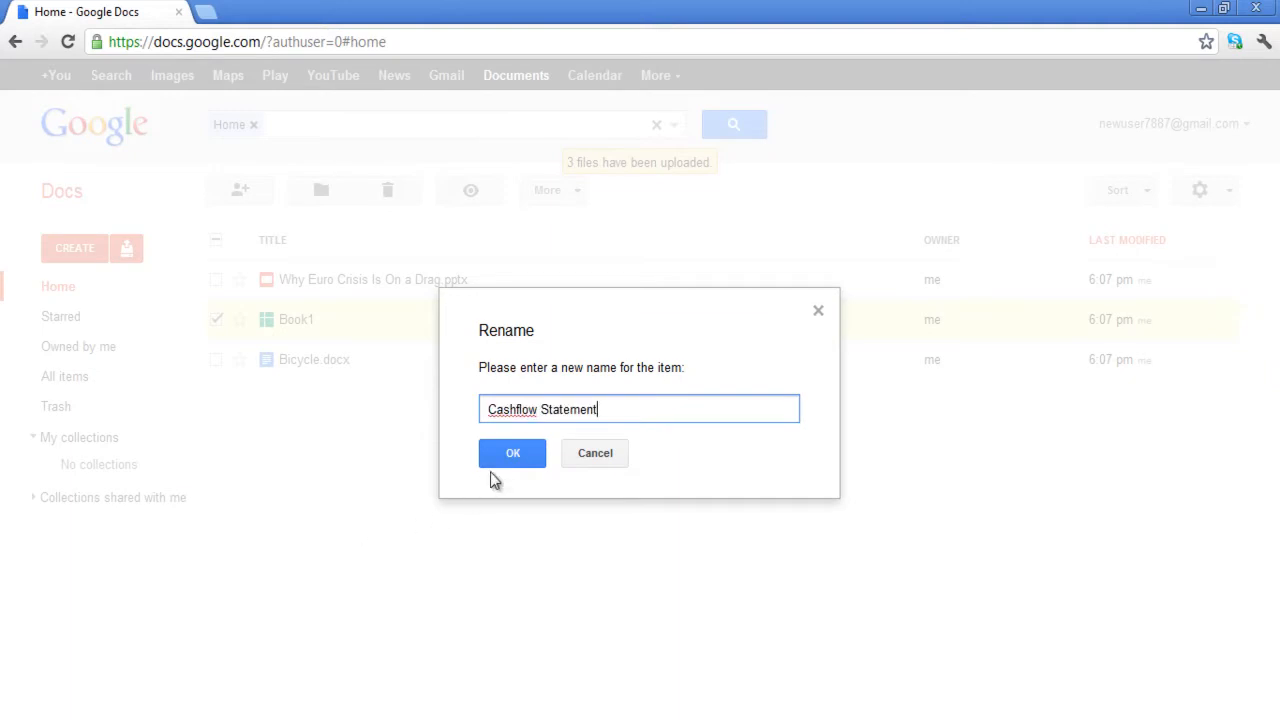
{"action": "left_click", "coordinate": [512, 452]}
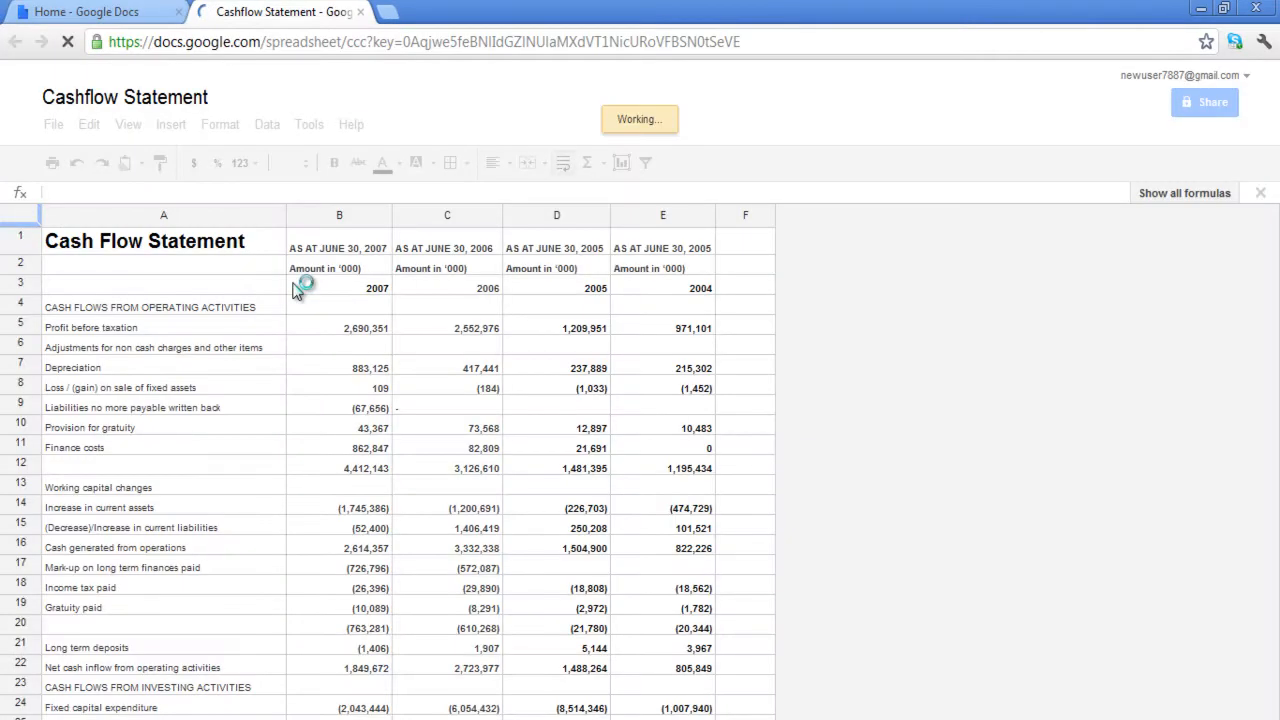
- Return to the documents list showing Cashflow Statement at the top
{"action": "left_click", "coordinate": [90, 12]}
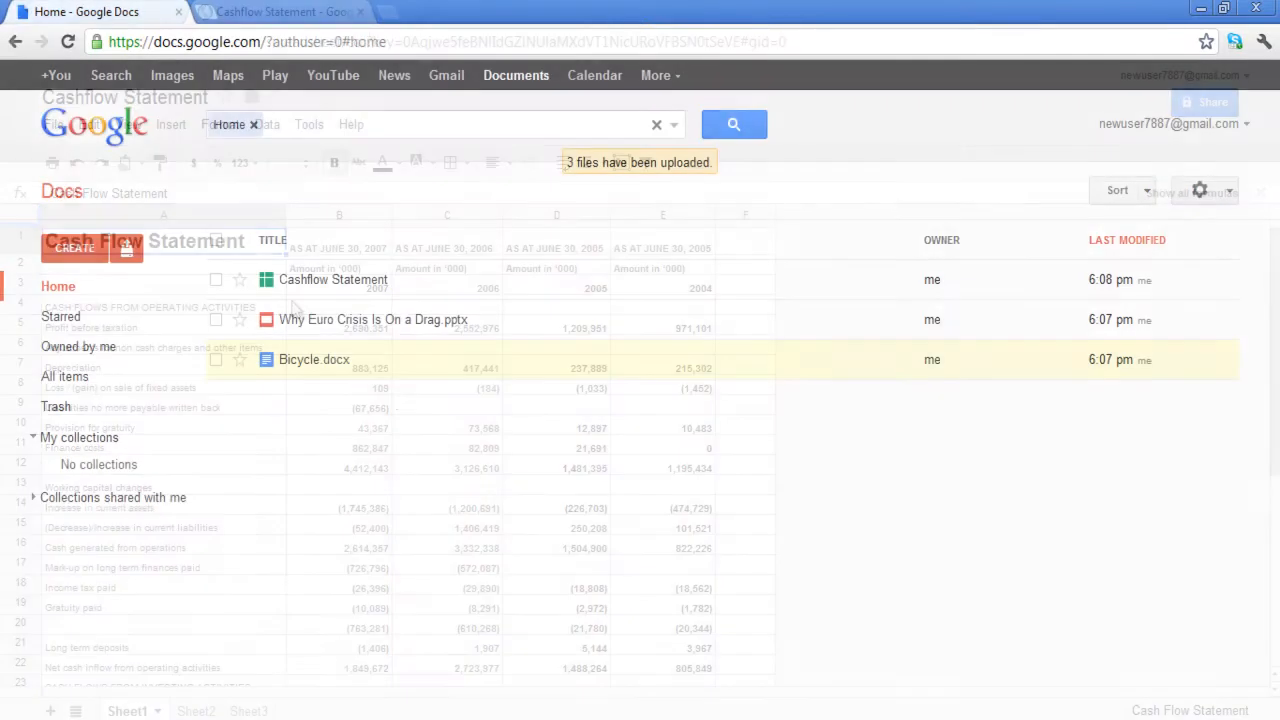